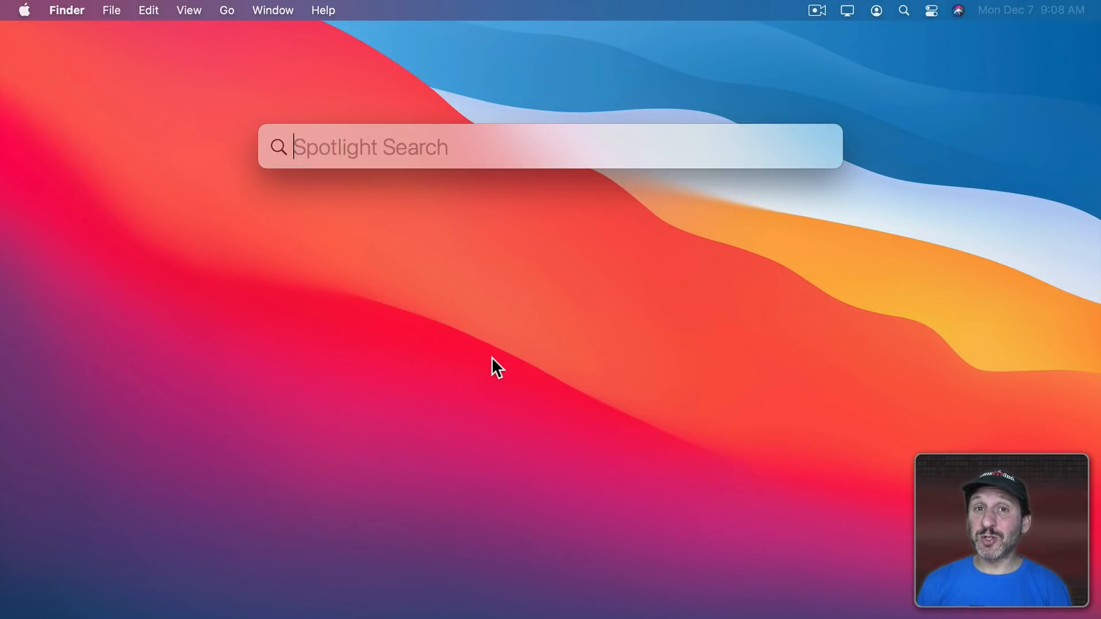
Step: Search Spotlight for 'proj' and step down through the Project Beta and Project Alpha results
type("alice.pages")
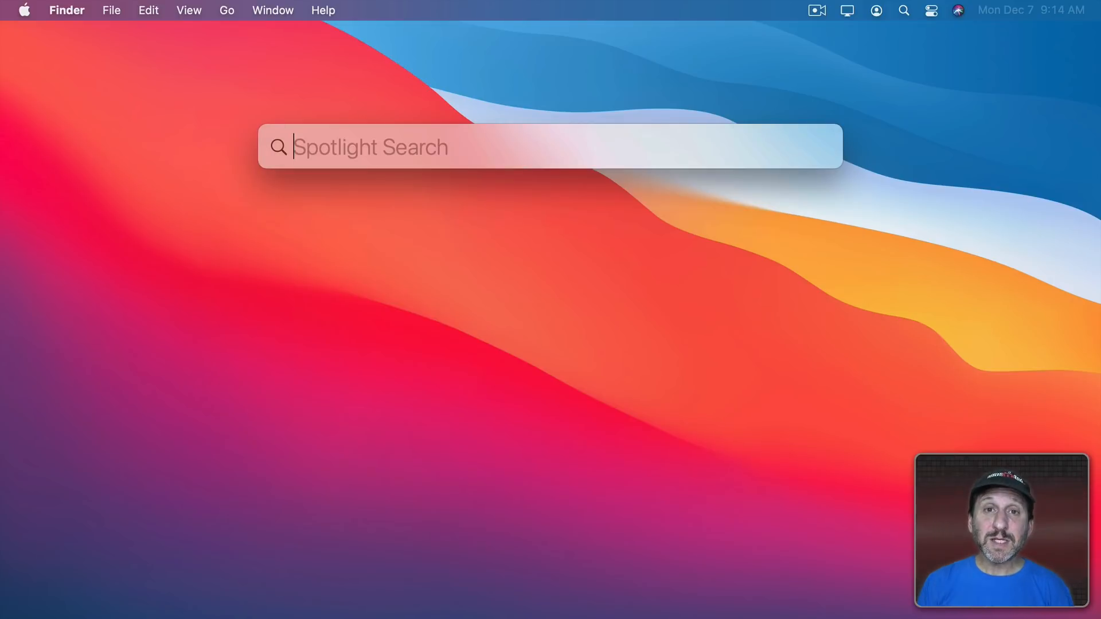
type("p")
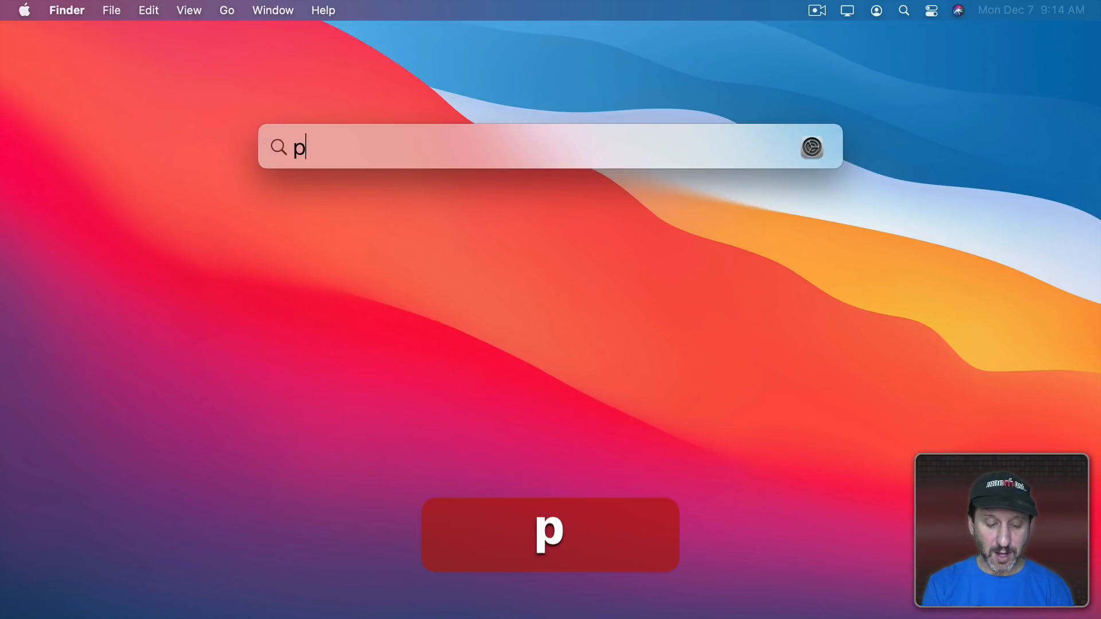
type("roj")
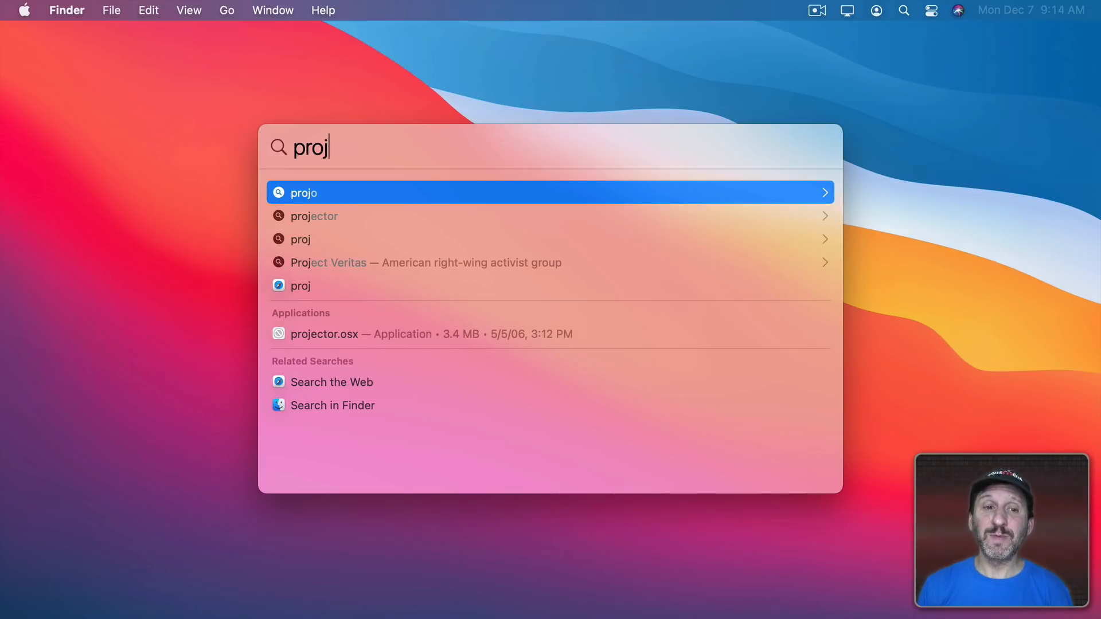
type("ect Beta")
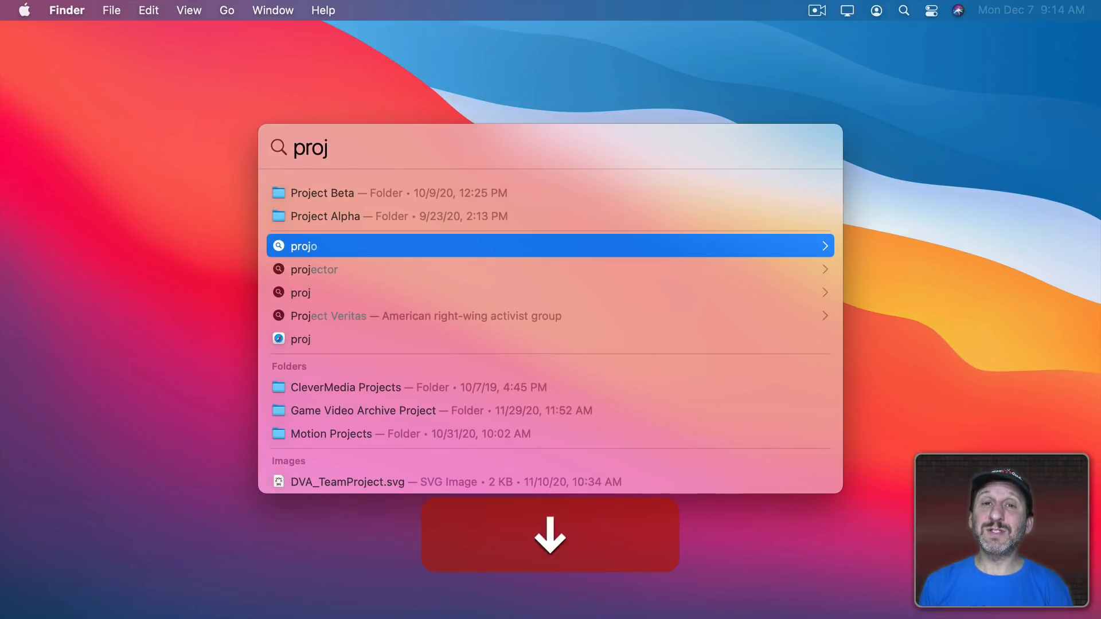
key("down")
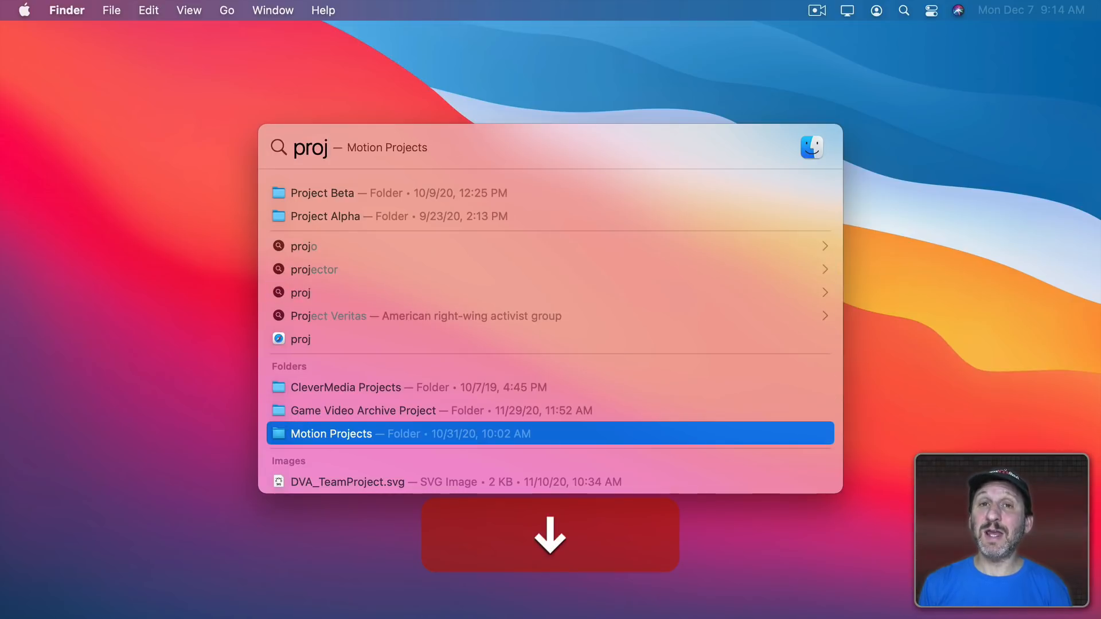
type("ect Beta")
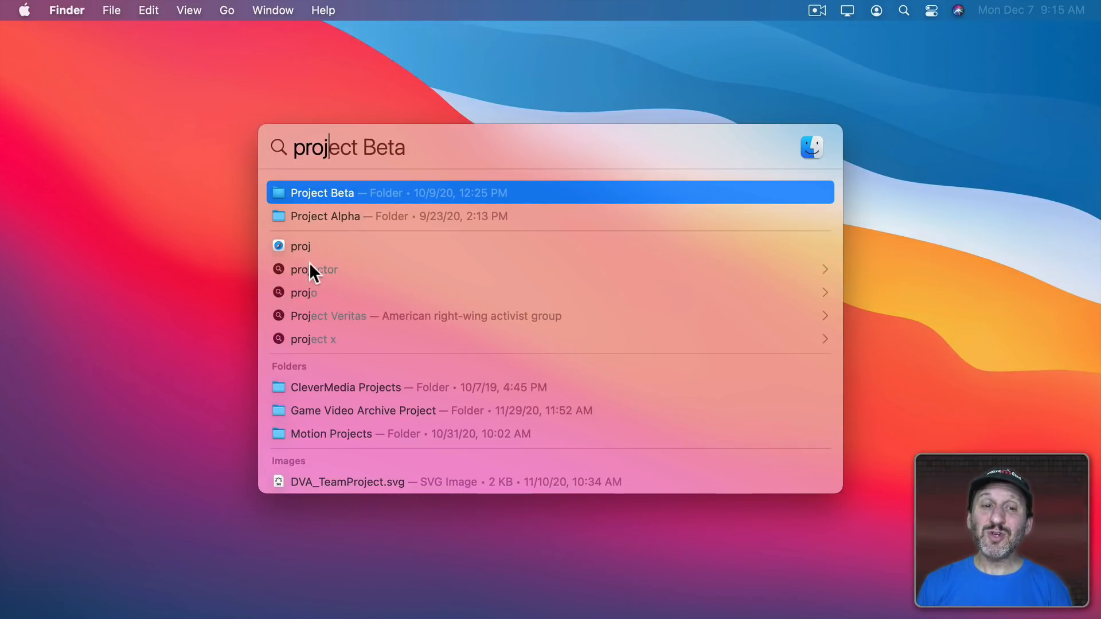
mouse_move(28, 7)
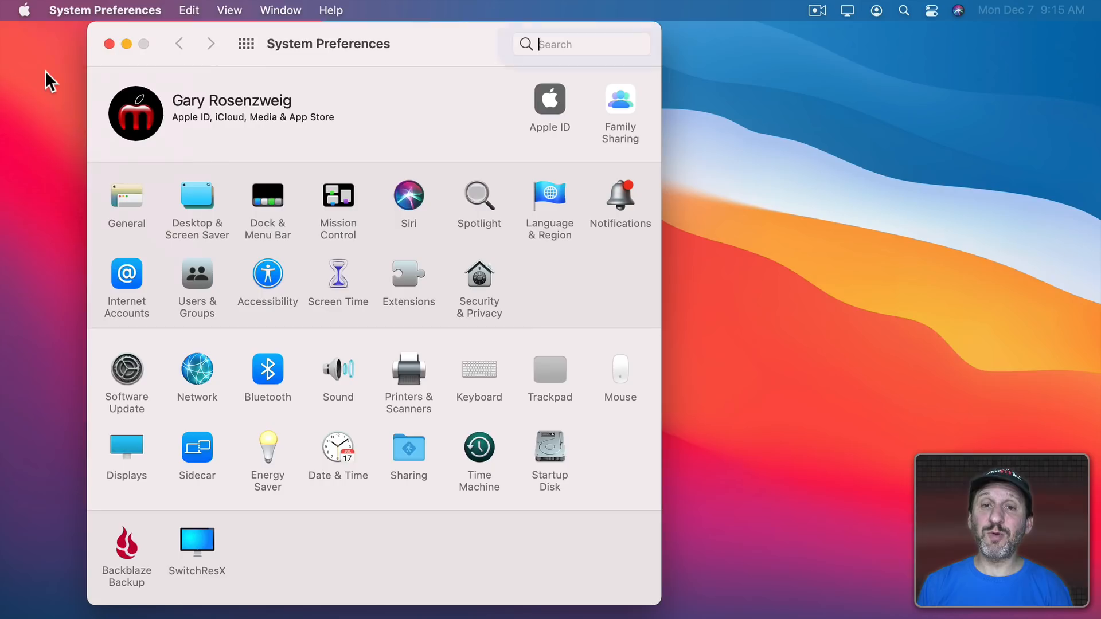
Step: In the Spotlight pane, turn Mail & Messages off and back on, keeping all categories enabled
left_click(478, 196)
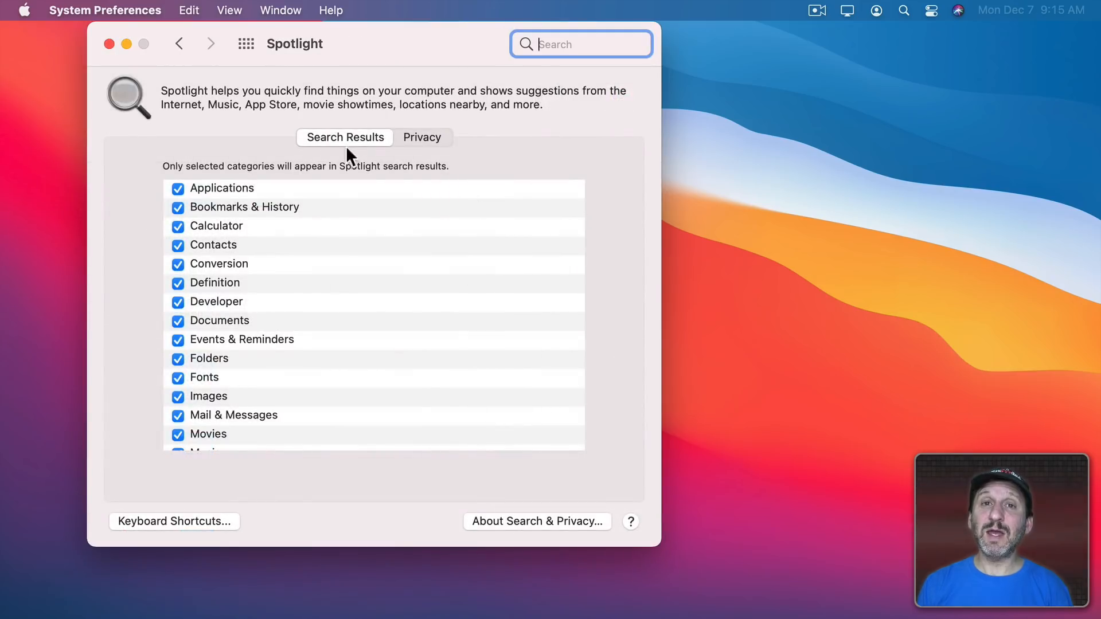
scroll("down", 3)
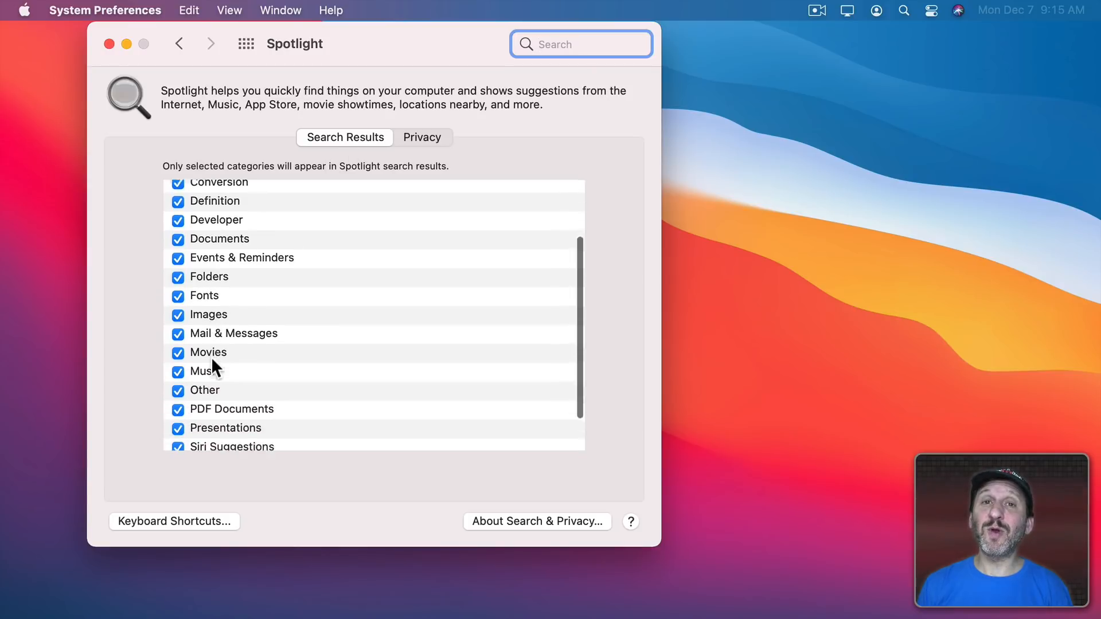
scroll("down", 3)
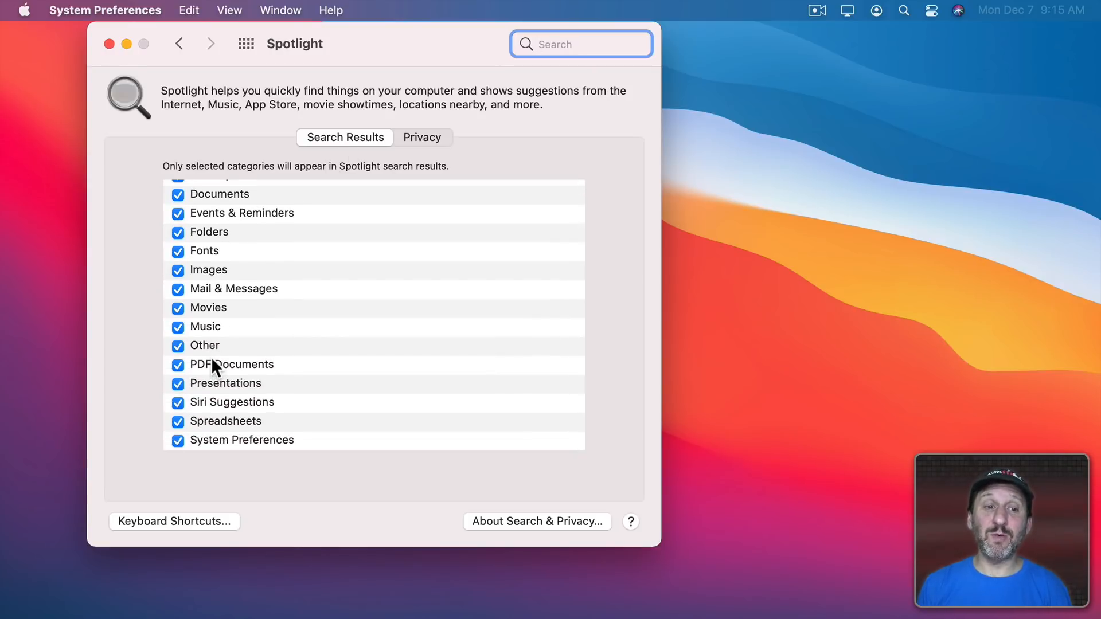
scroll("up", 3)
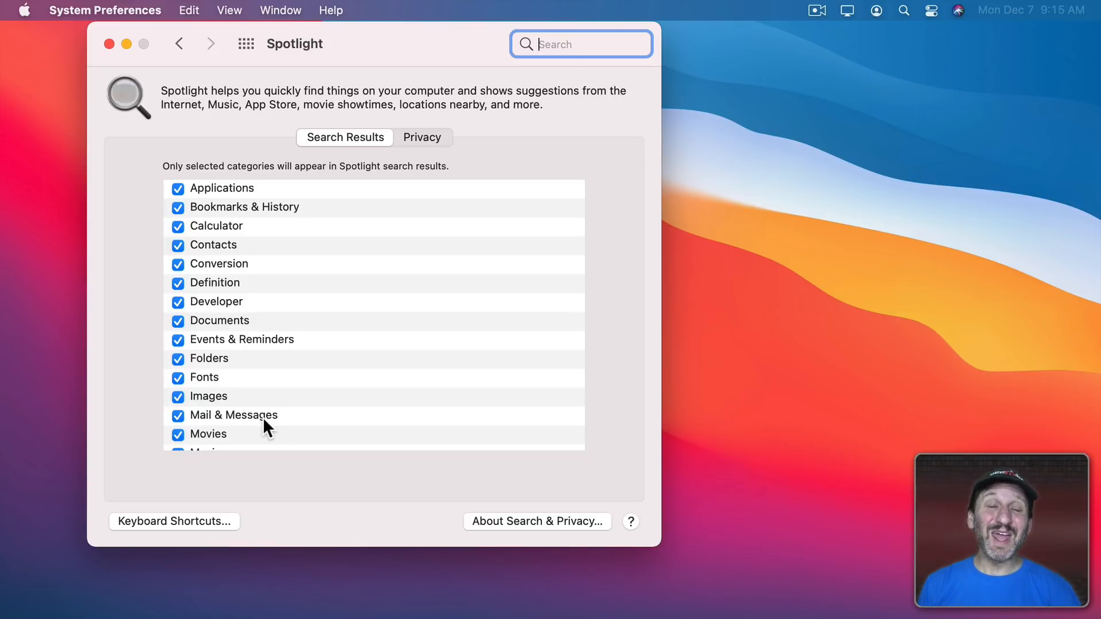
mouse_move(212, 431)
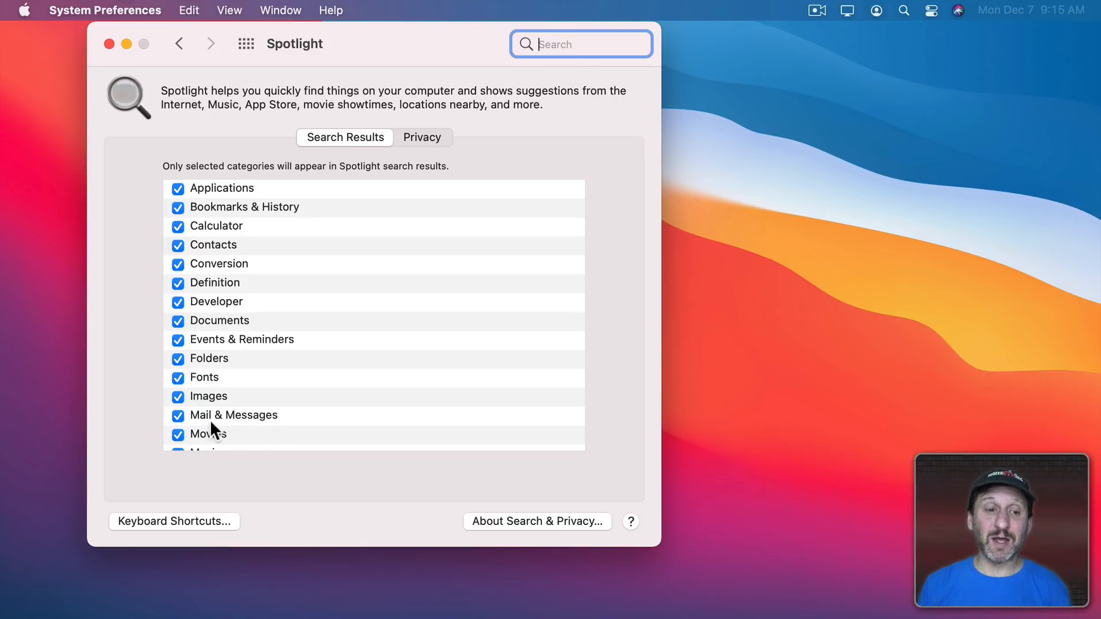
left_click(178, 415)
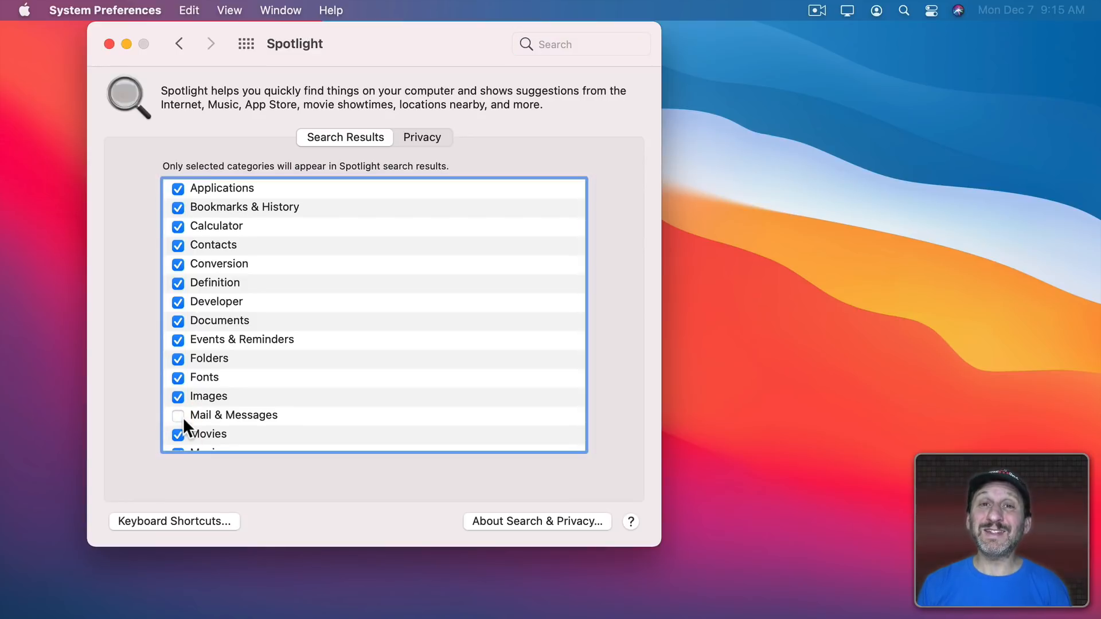
left_click(177, 415)
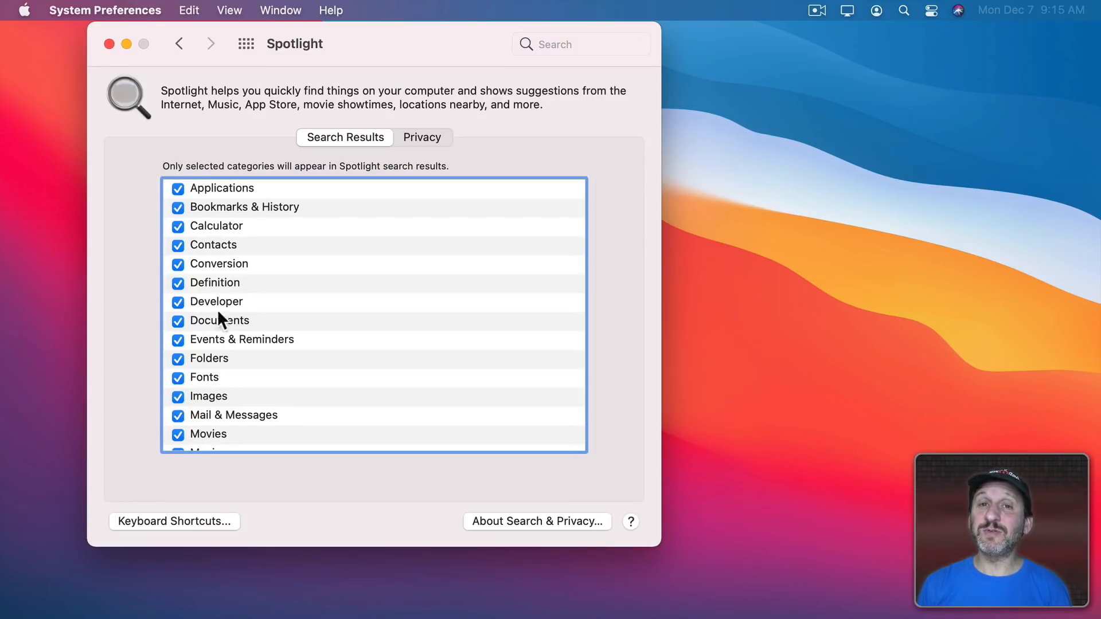
scroll("down", 3)
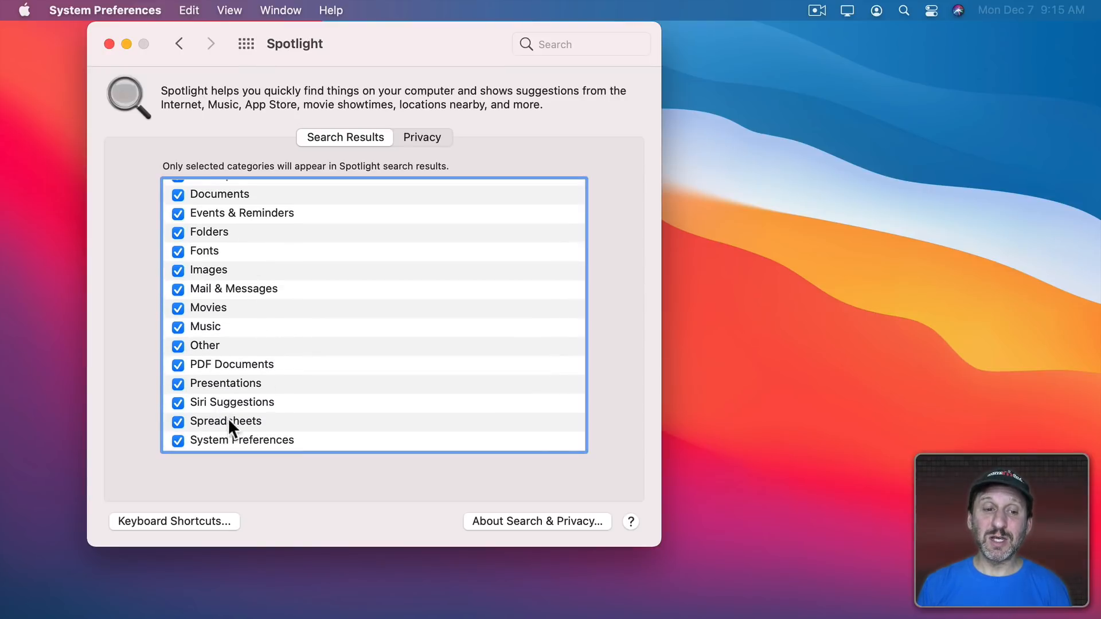
mouse_move(260, 418)
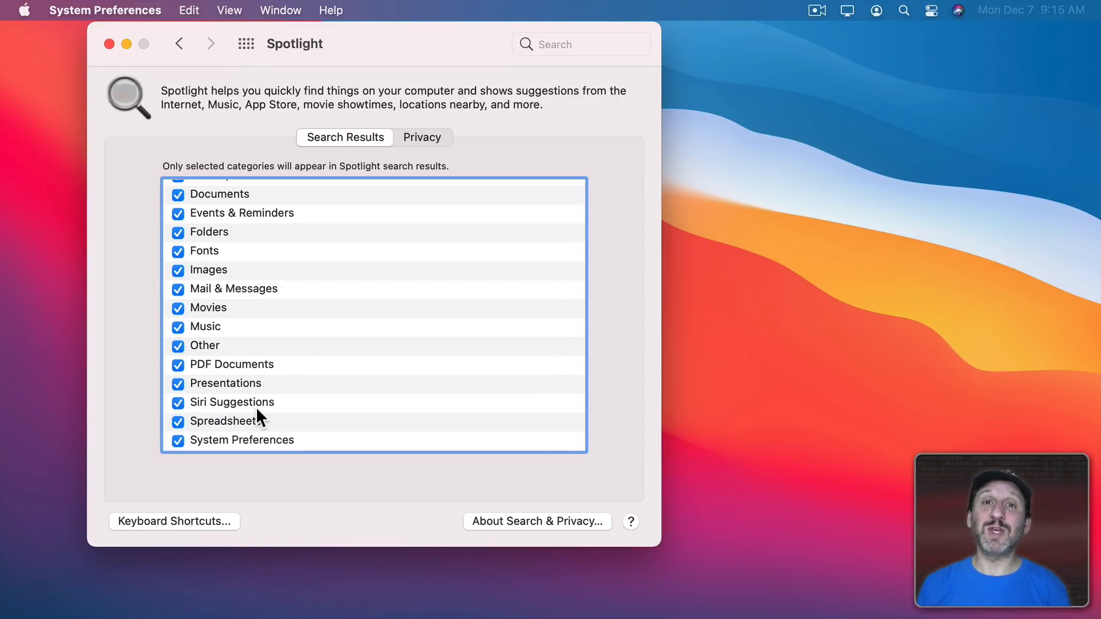
mouse_move(234, 300)
type("proj")
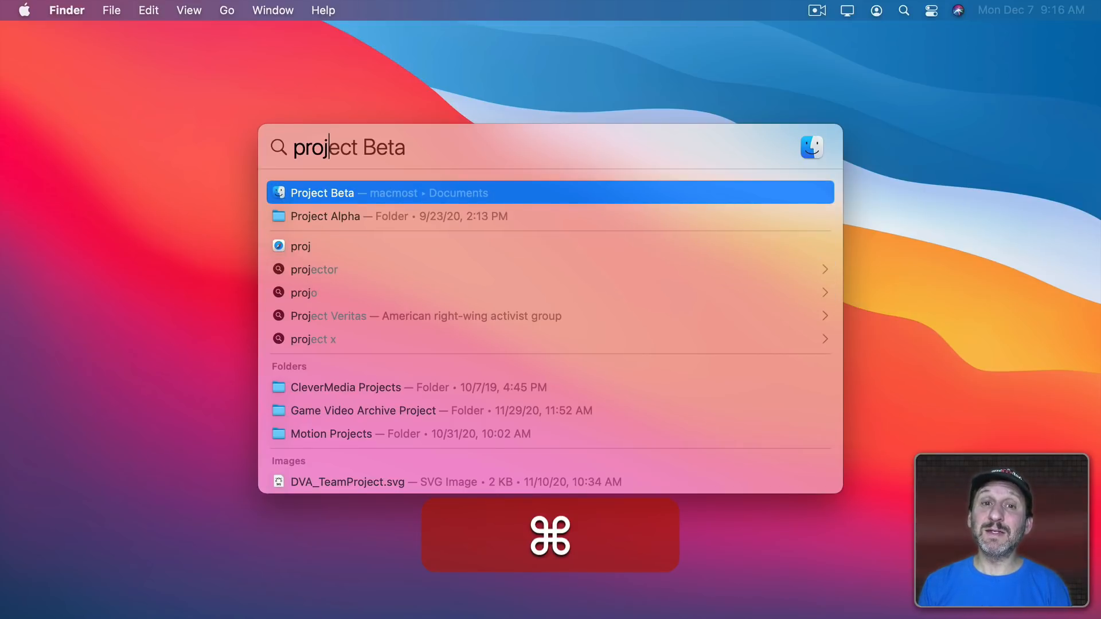
Step: Reveal the top Project.band result's location and move among the Documents results
key("cmd+down")
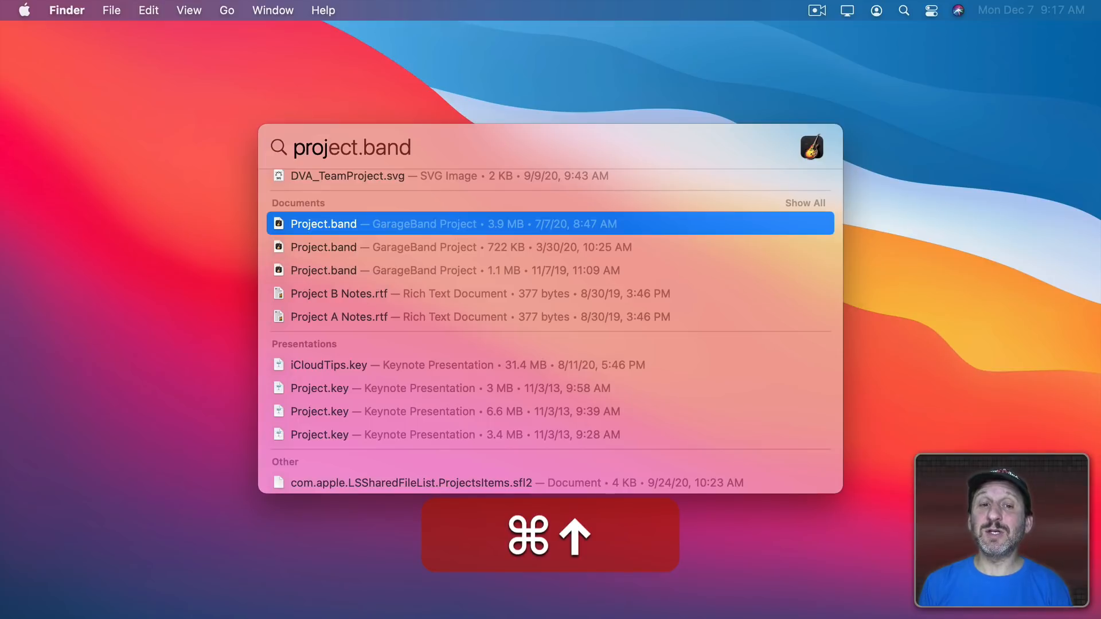
key("down")
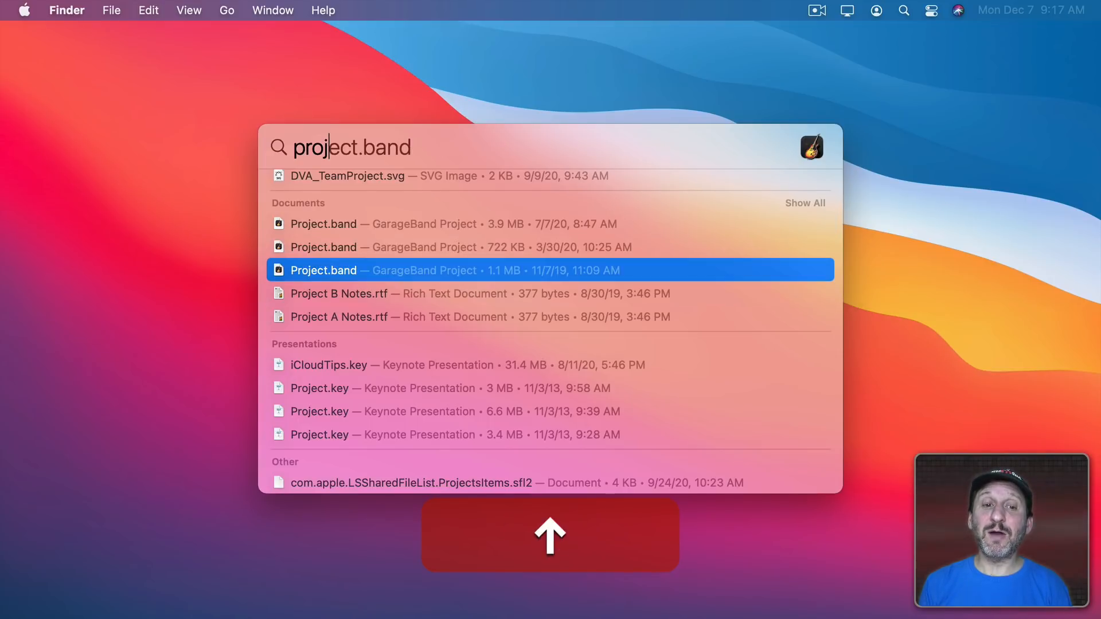
key("escape")
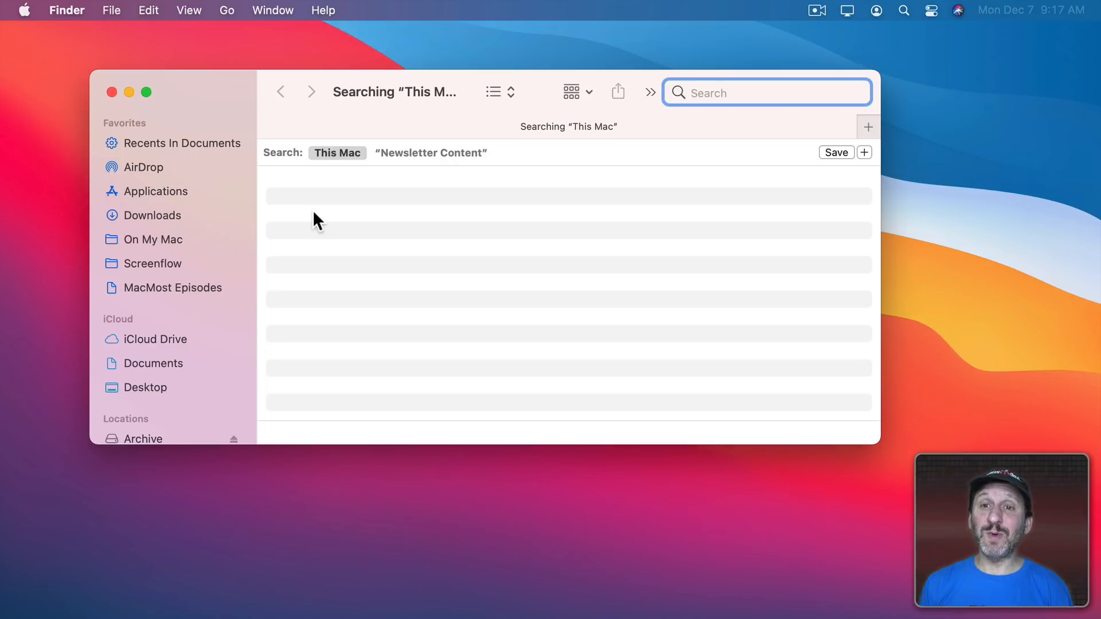
mouse_move(767, 92)
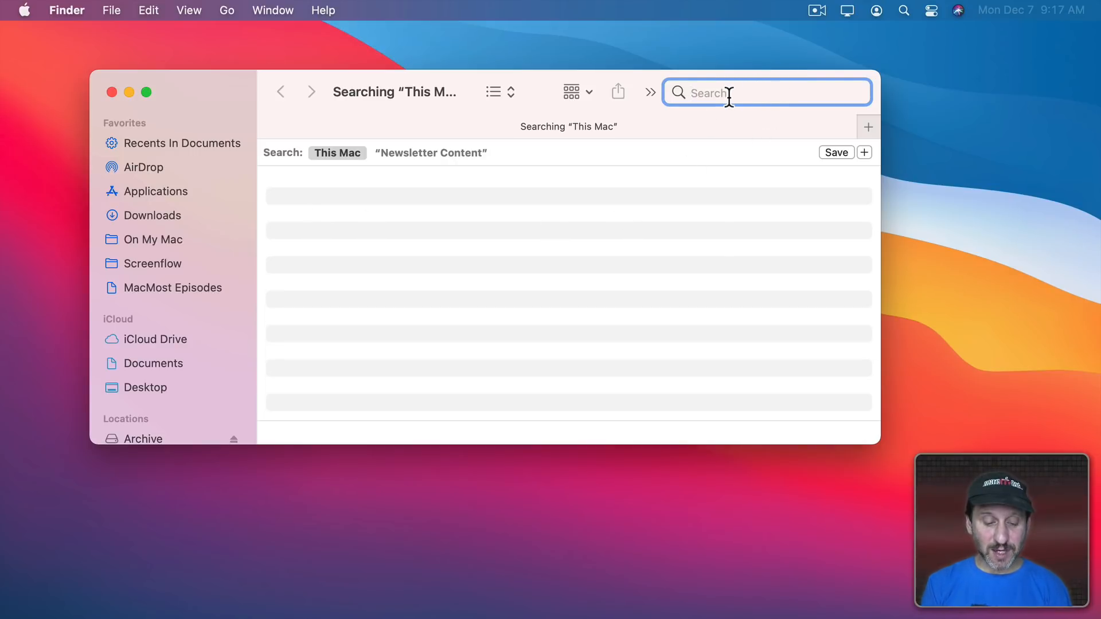
Step: Search This Mac in Finder for 'alice' to list the Alice documents
type("alice")
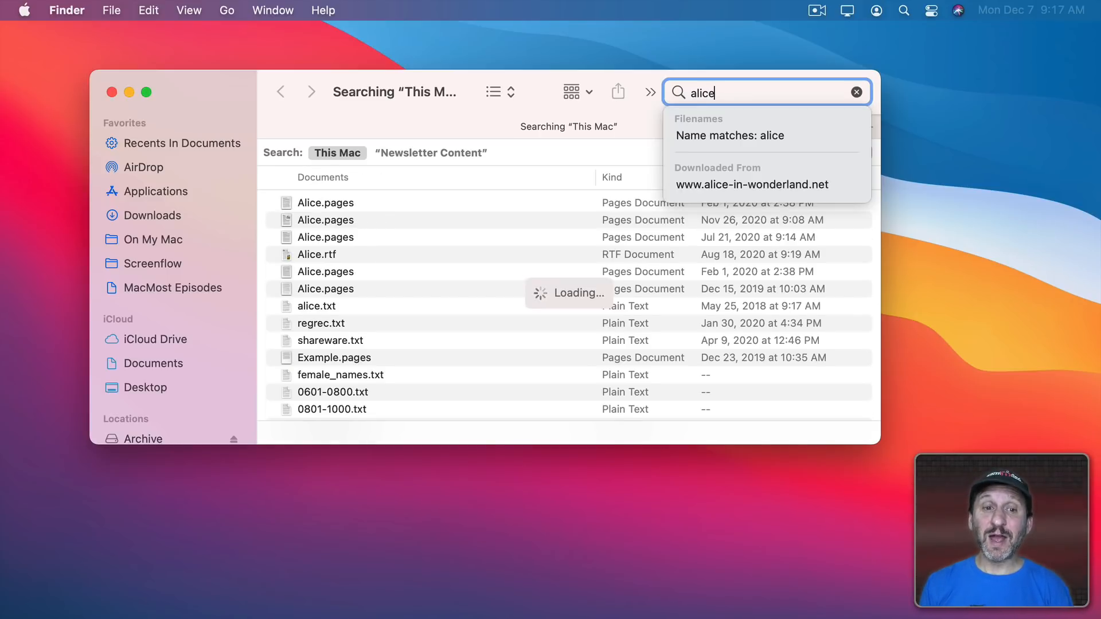
mouse_move(457, 247)
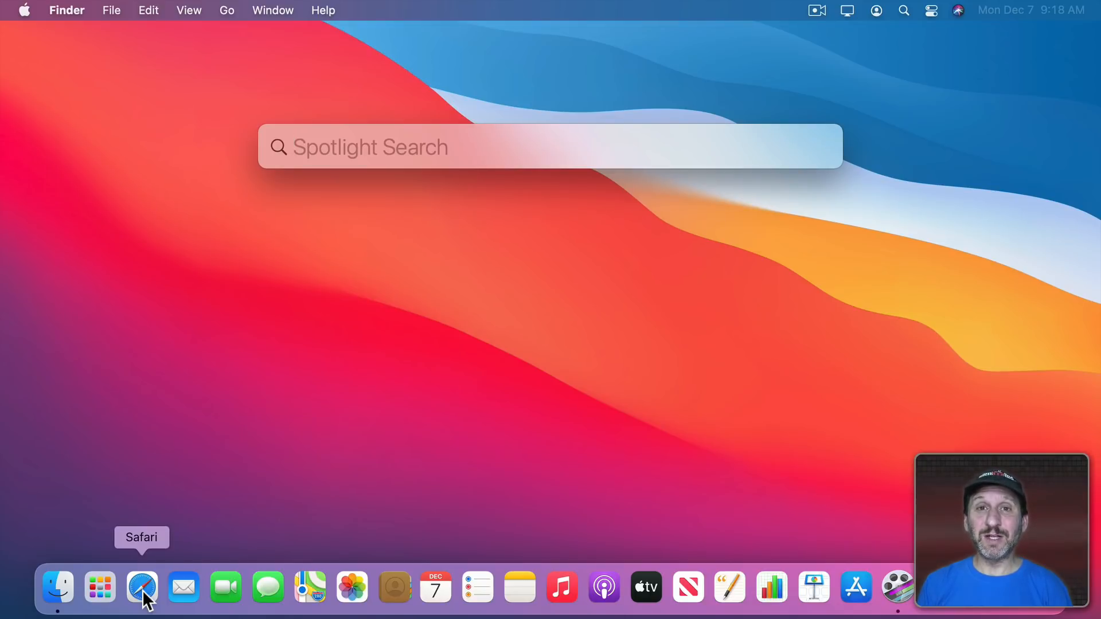
type("weather")
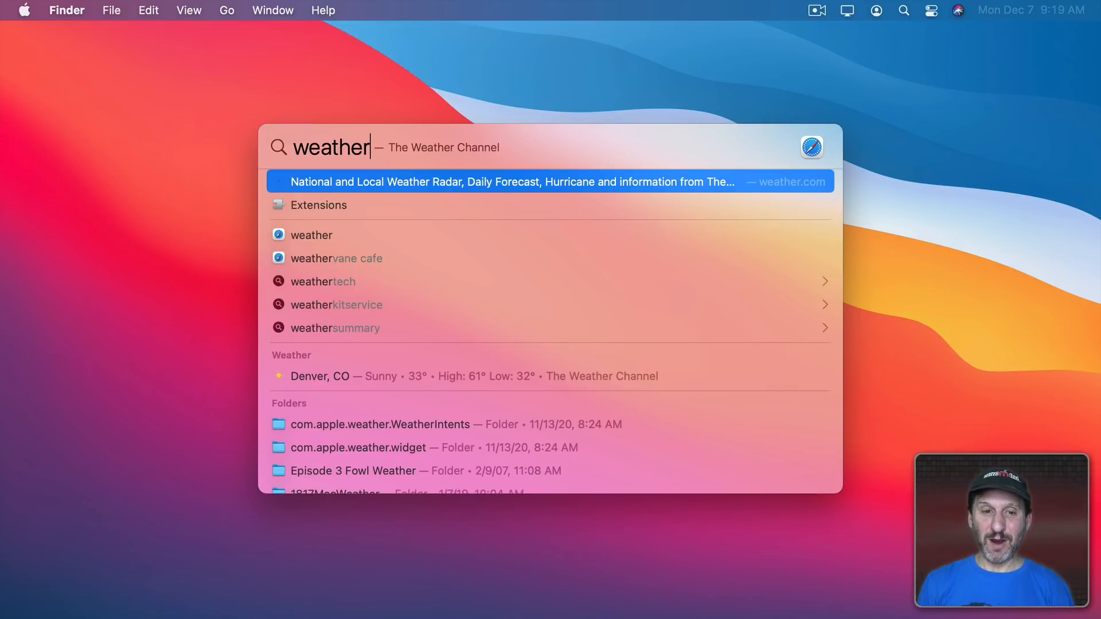
mouse_move(204, 374)
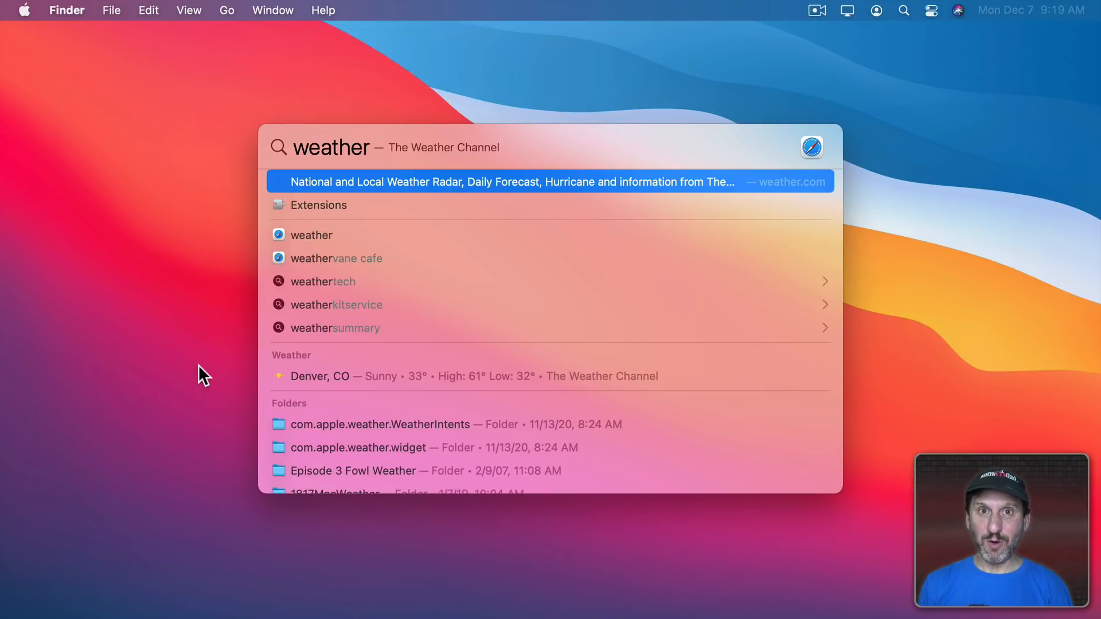
type("denver")
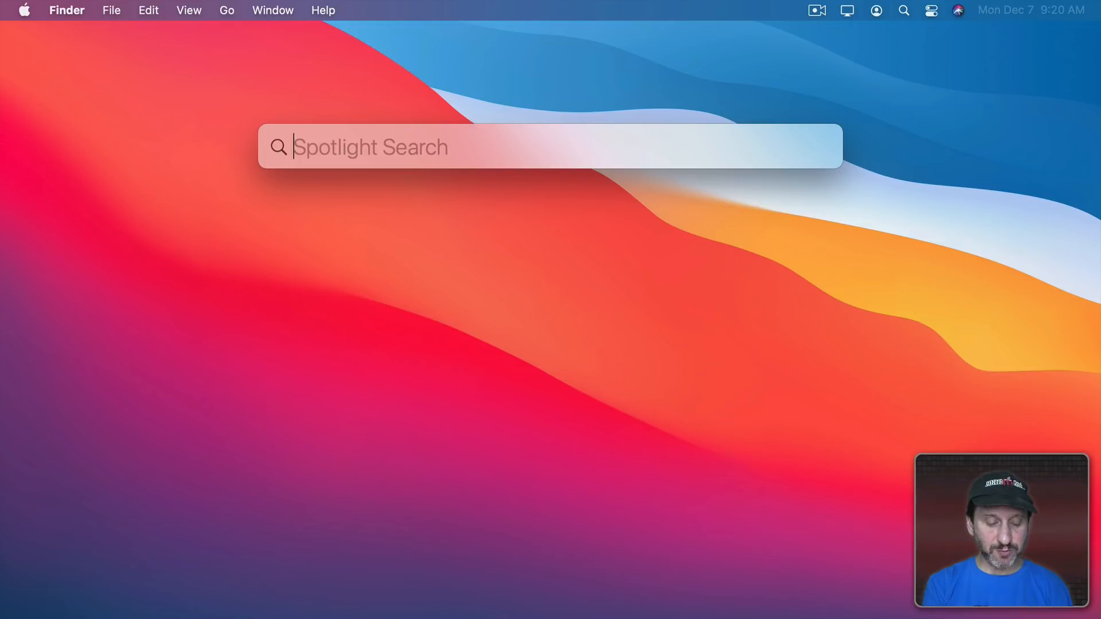
type("broncos")
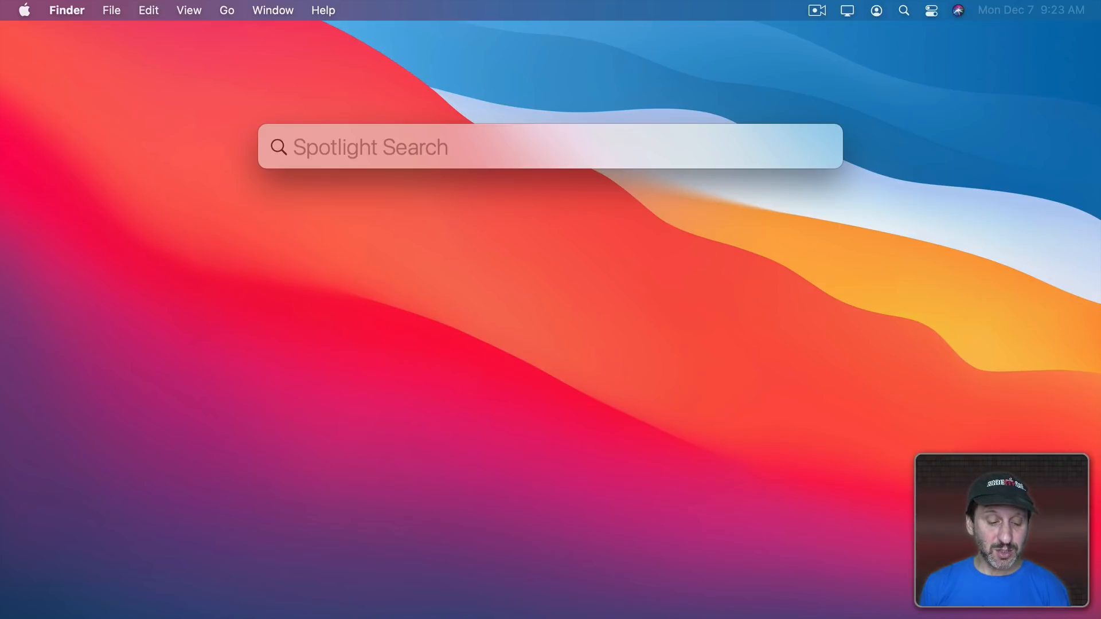
type("*")
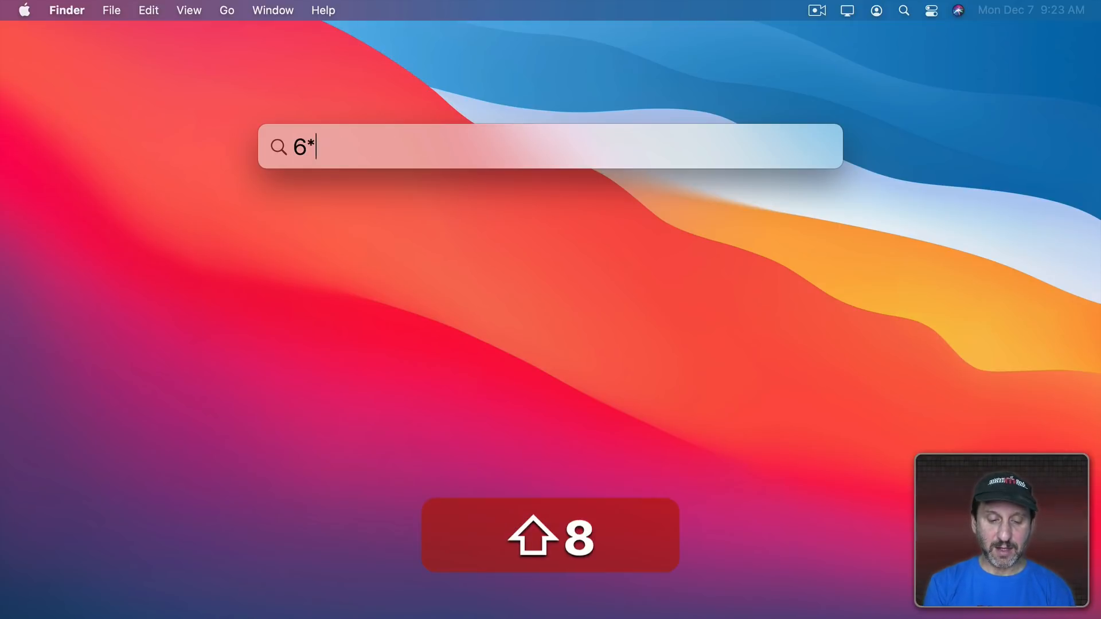
type("7")
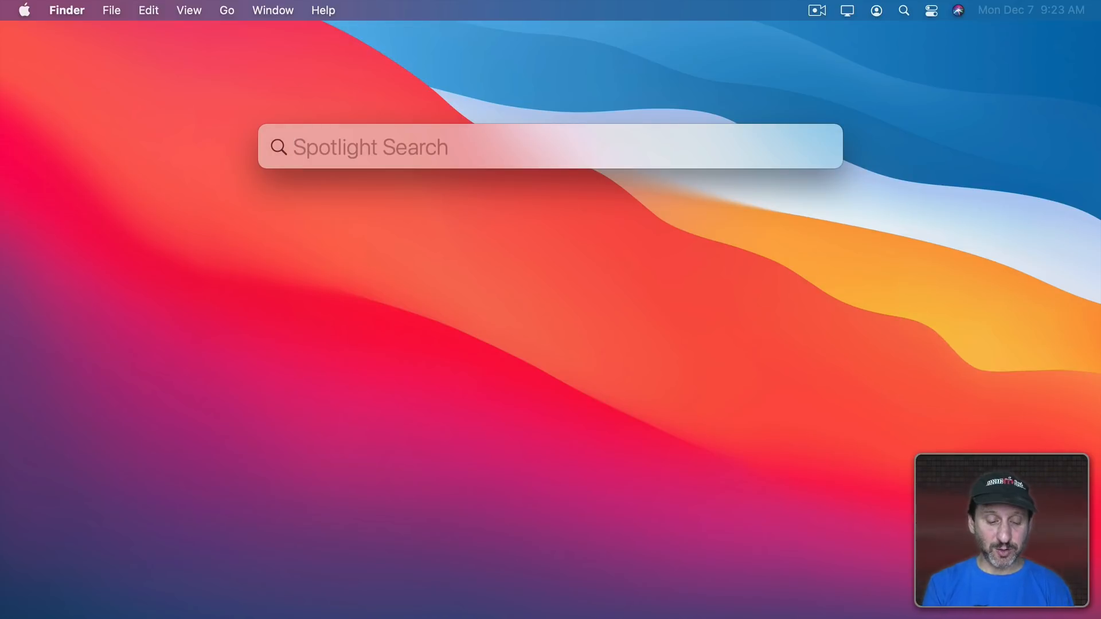
type("$")
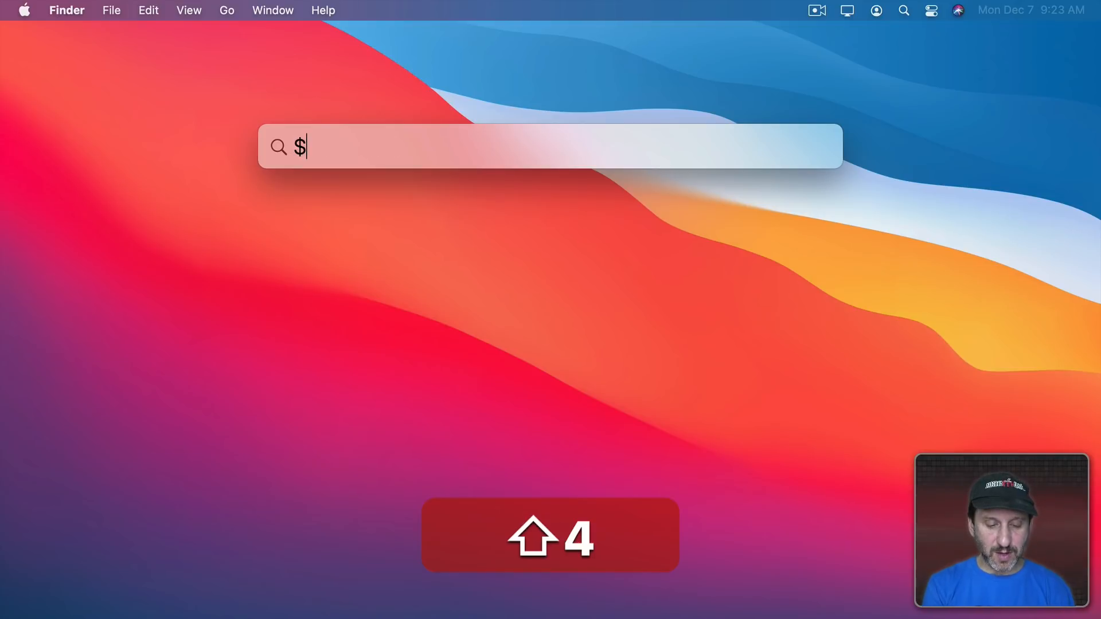
type("8.50")
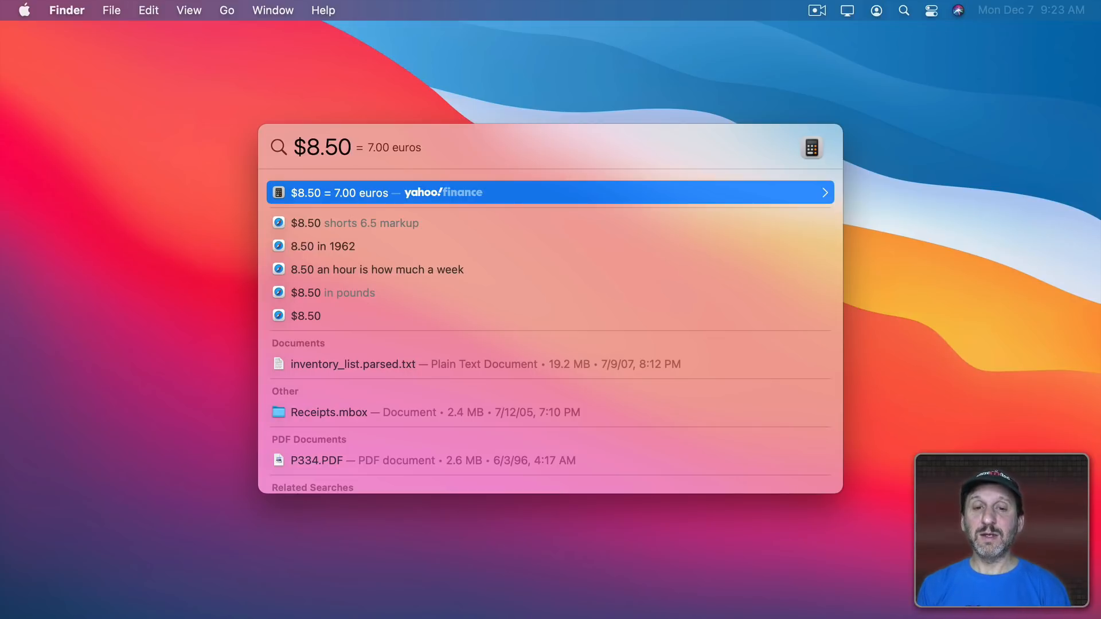
left_click(379, 193)
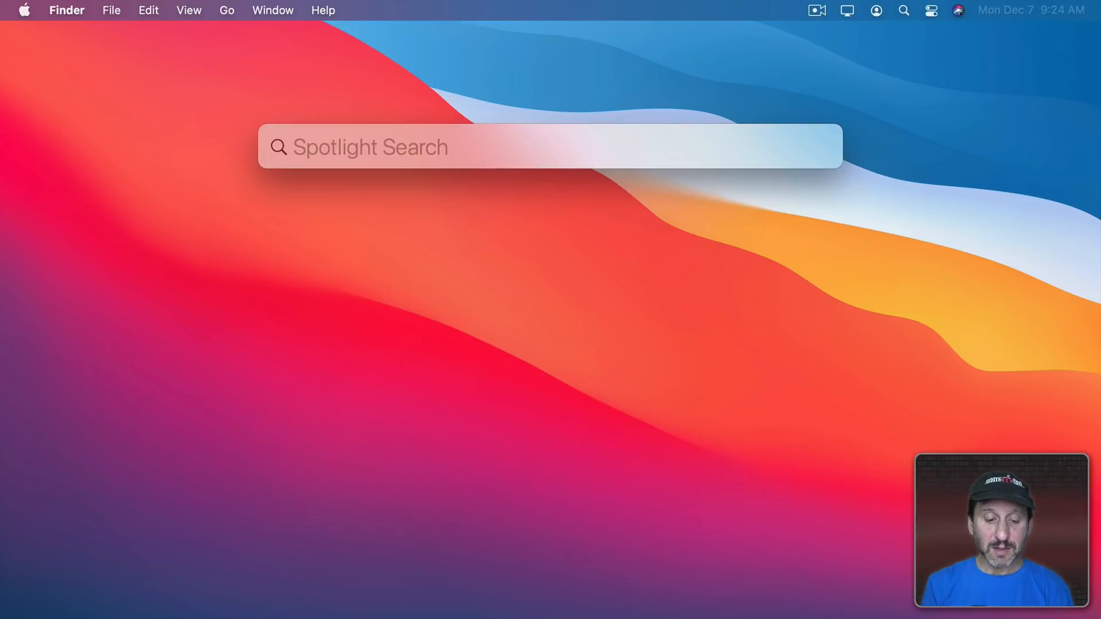
Step: Convert 8 miles to 12.87 kilometers, then calculate 6*8 as 48
type("8 miles")
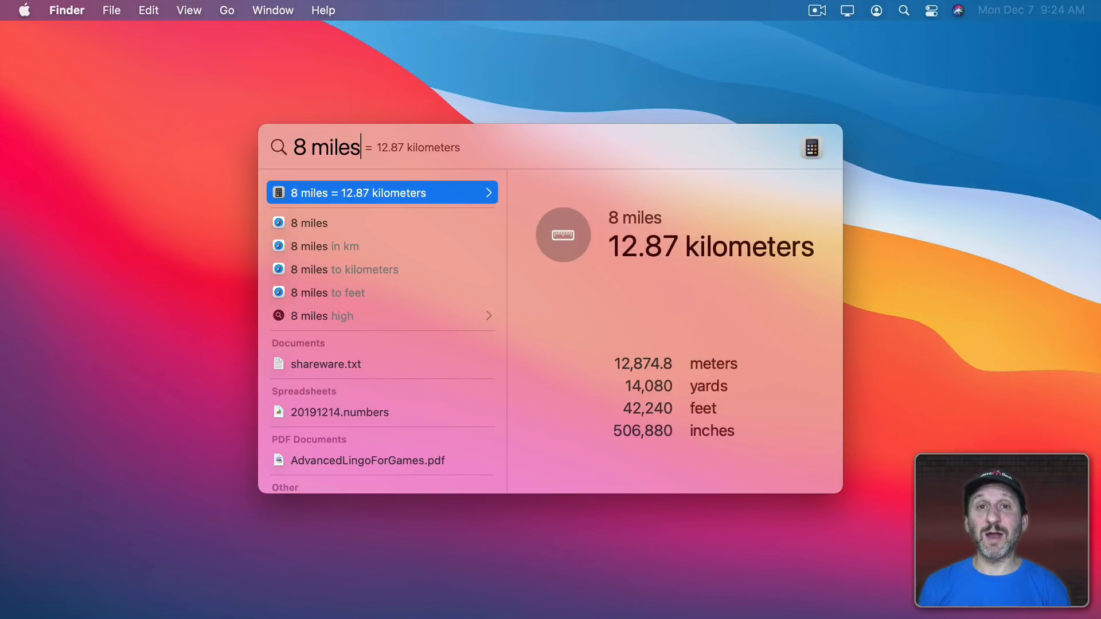
type("6*7")
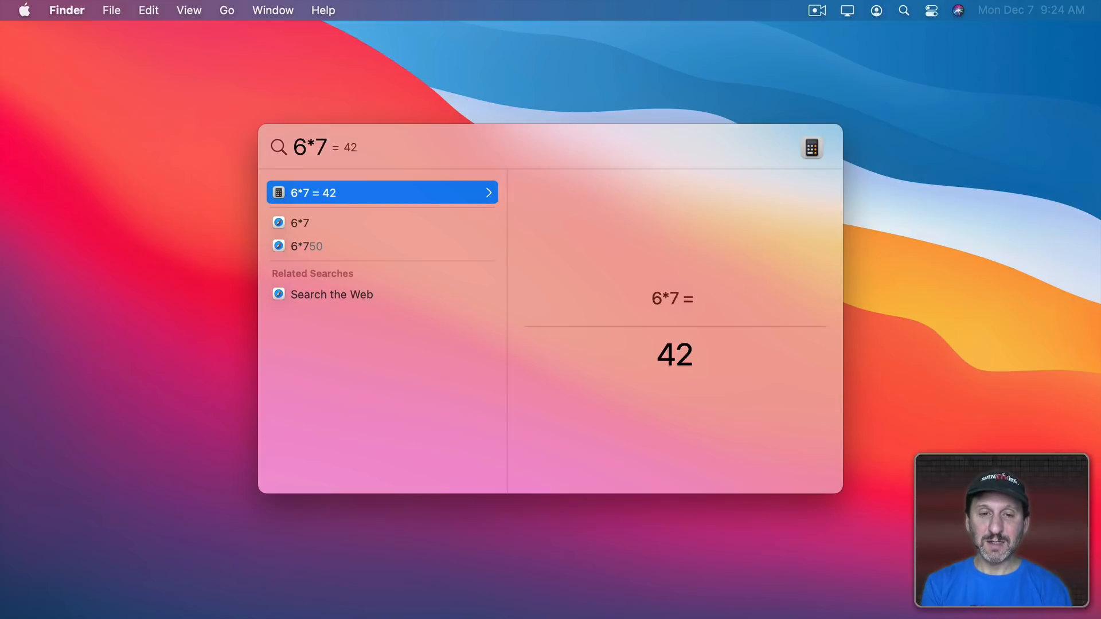
type("8")
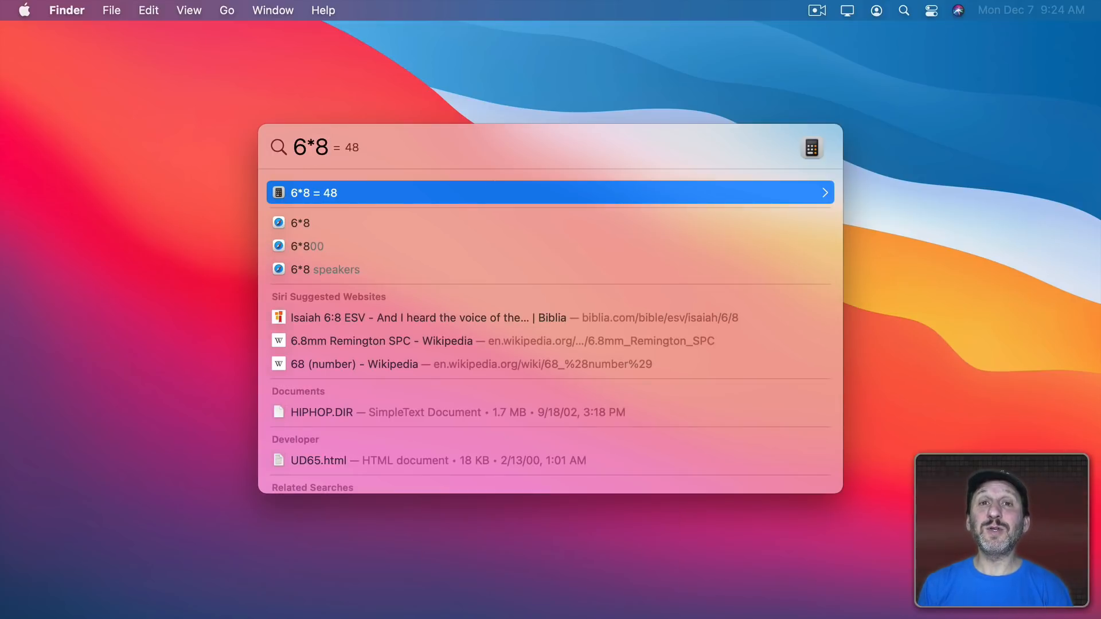